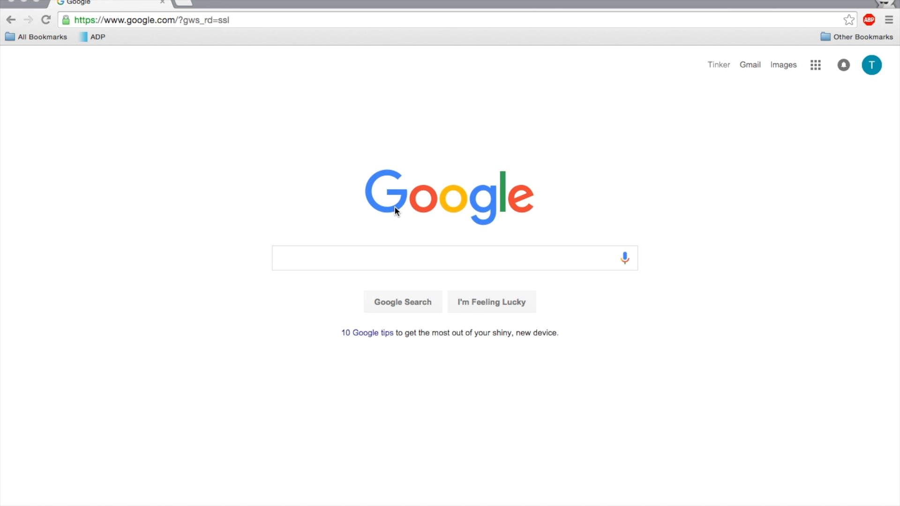
pyautogui.moveTo(400, 55)
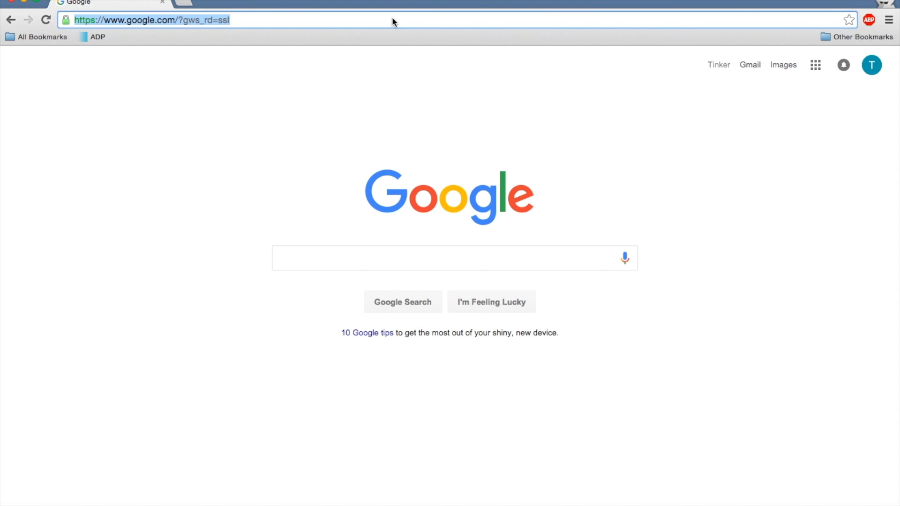
# Navigate the browser to docs.google.com to reach the Google Docs home page
pyautogui.write('docs.google.com')
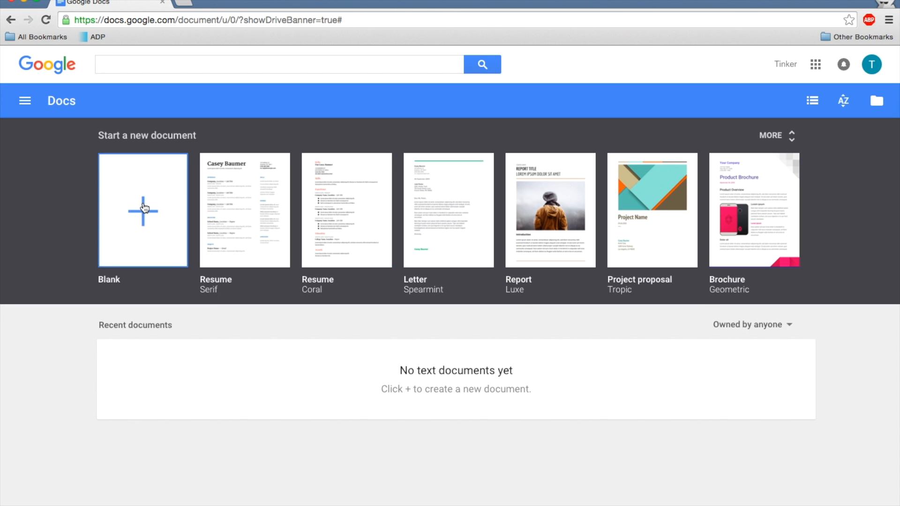
pyautogui.click(142, 209)
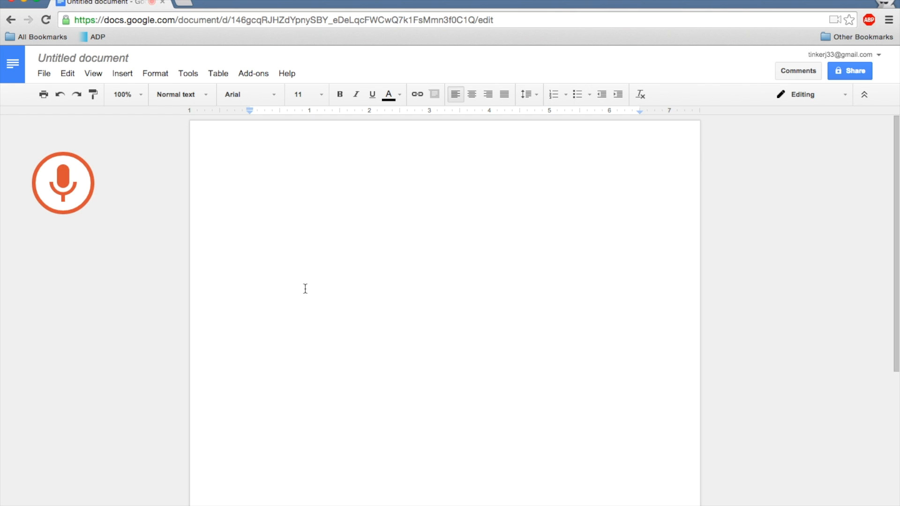
# Dictate 'The microphone button appears on the left hand side ... dictating' via voice typing
pyautogui.click(63, 183)
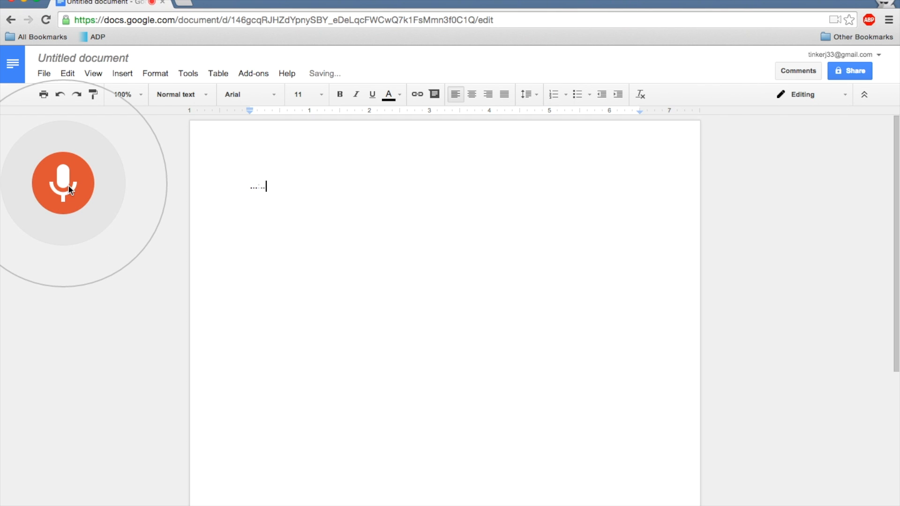
pyautogui.write('The')
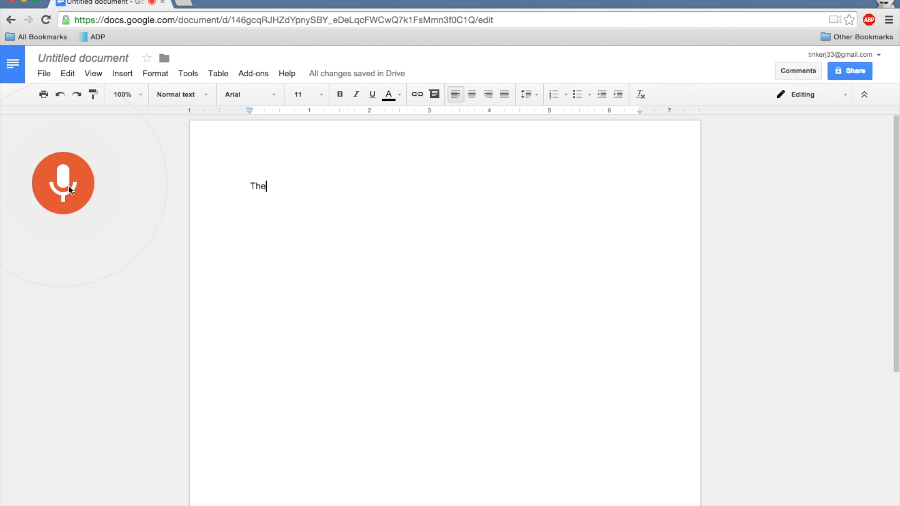
pyautogui.write('microphone')
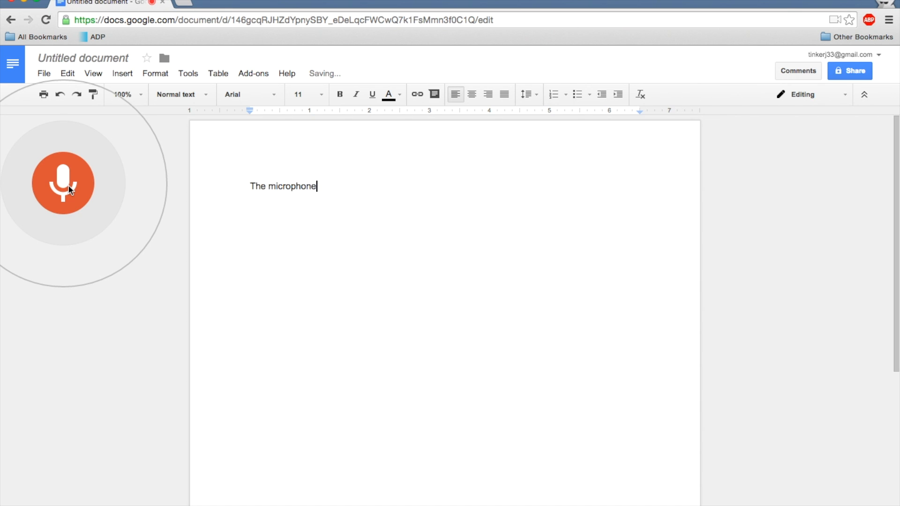
pyautogui.write('button appears on')
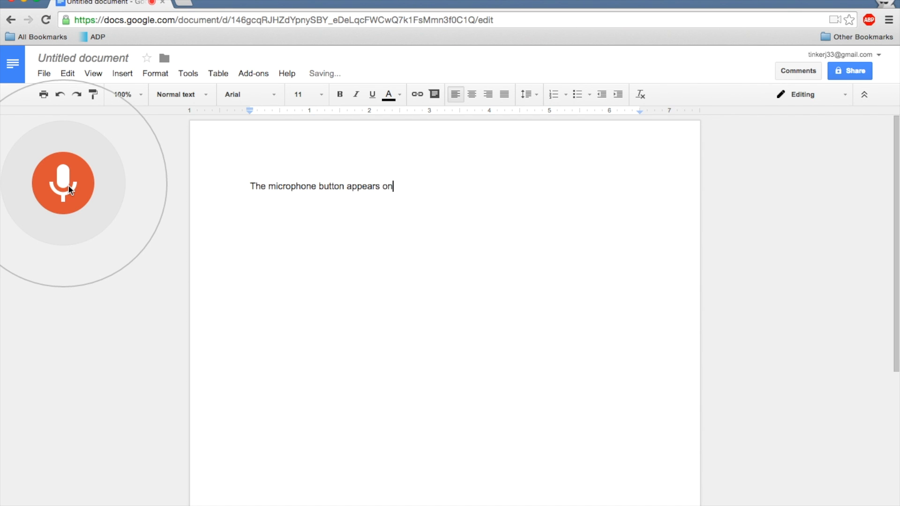
pyautogui.write('the left hand side and it already starte')
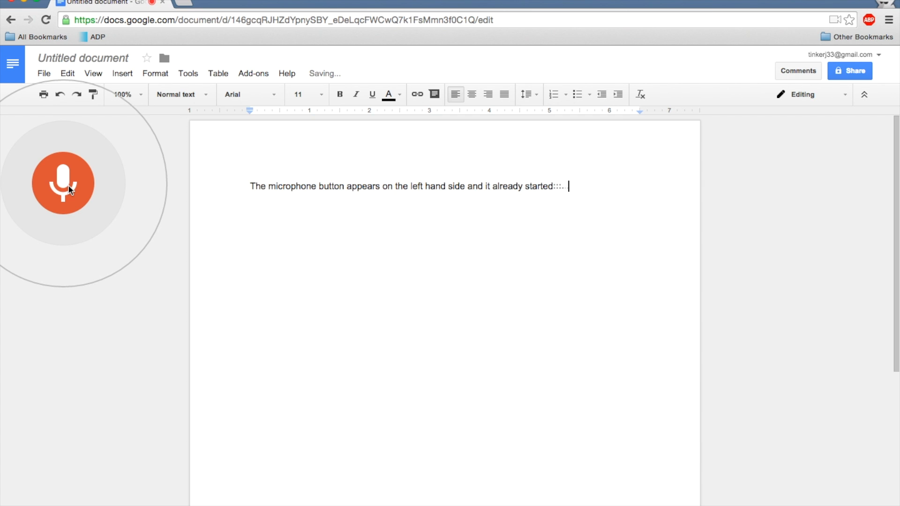
pyautogui.write('dictating.')
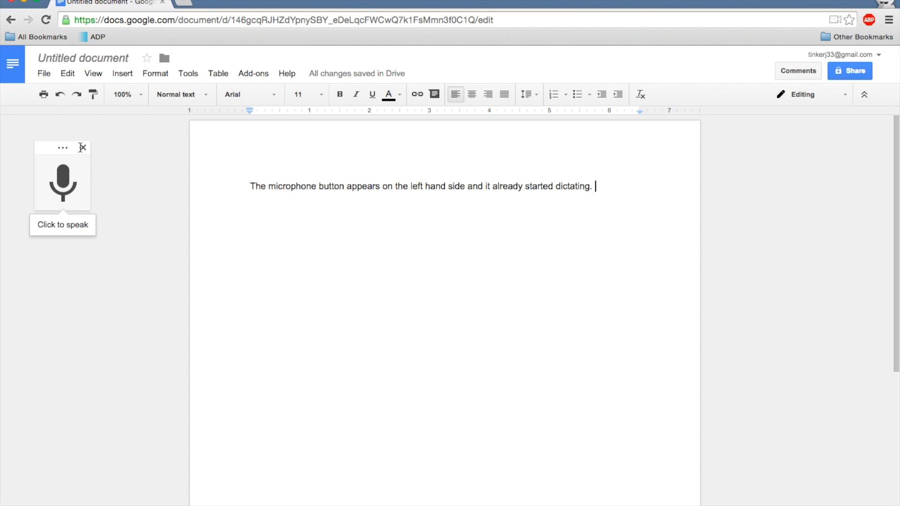
# Browse the Tools menu and dismiss it without choosing anything
pyautogui.click(188, 73)
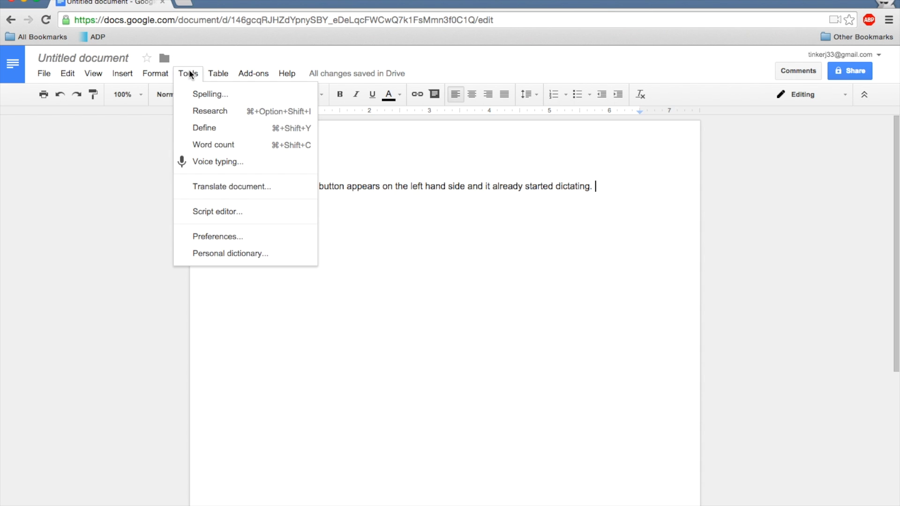
pyautogui.click(217, 161)
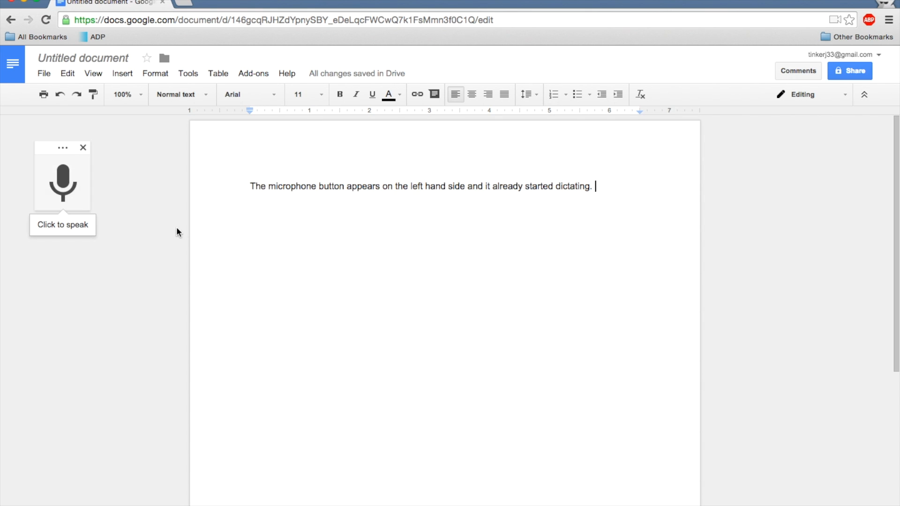
pyautogui.moveTo(138, 219)
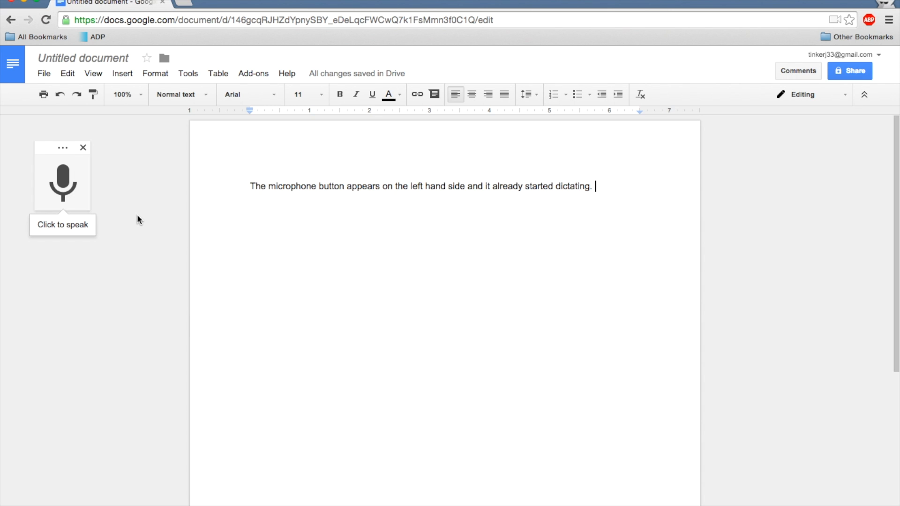
pyautogui.moveTo(253, 235)
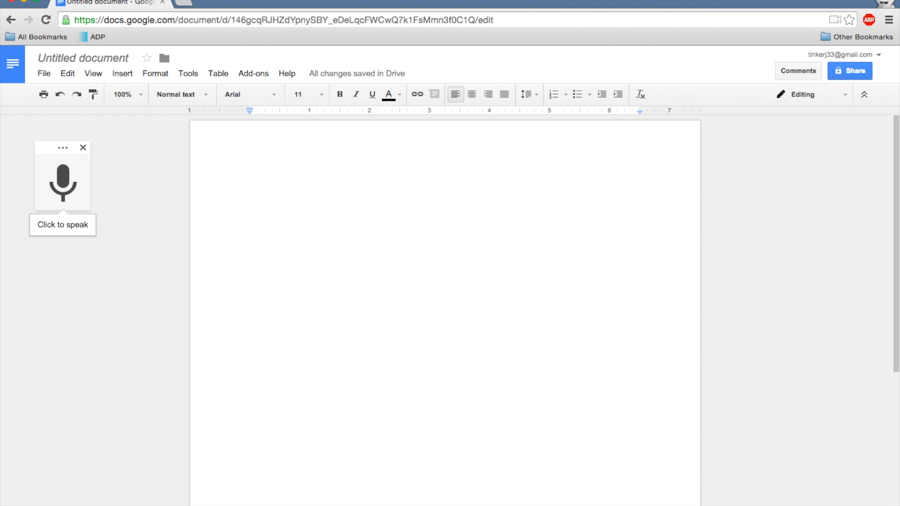
# Dictate 'Let's see if this works. Look like it works. Hooray!' and stop voice typing
pyautogui.click(62, 183)
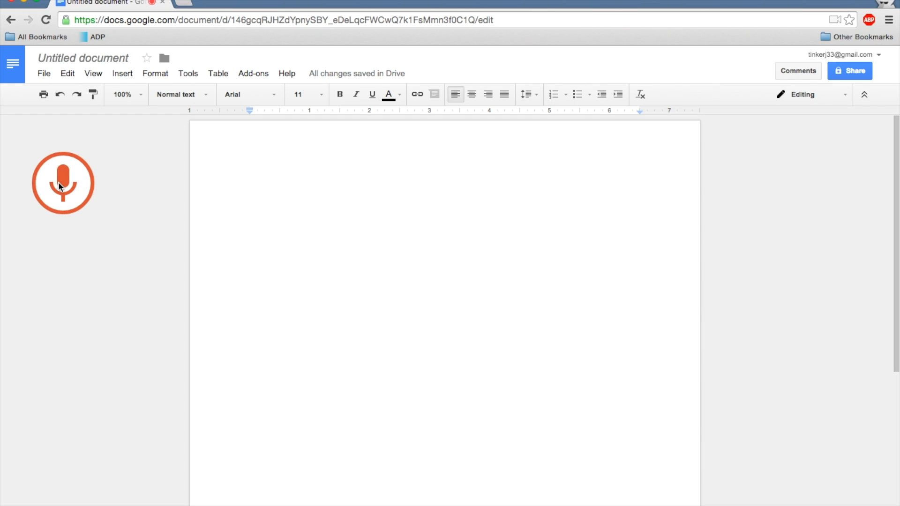
pyautogui.click(62, 183)
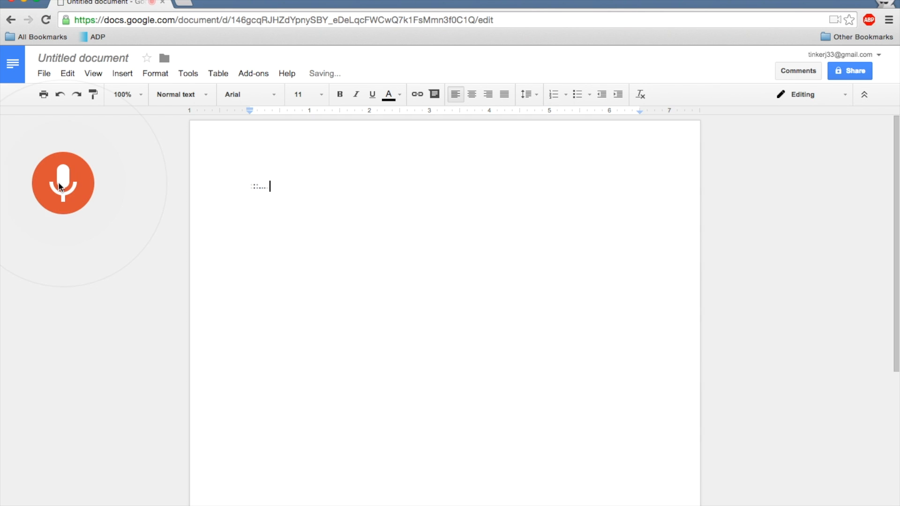
pyautogui.write('Lets see if this works.')
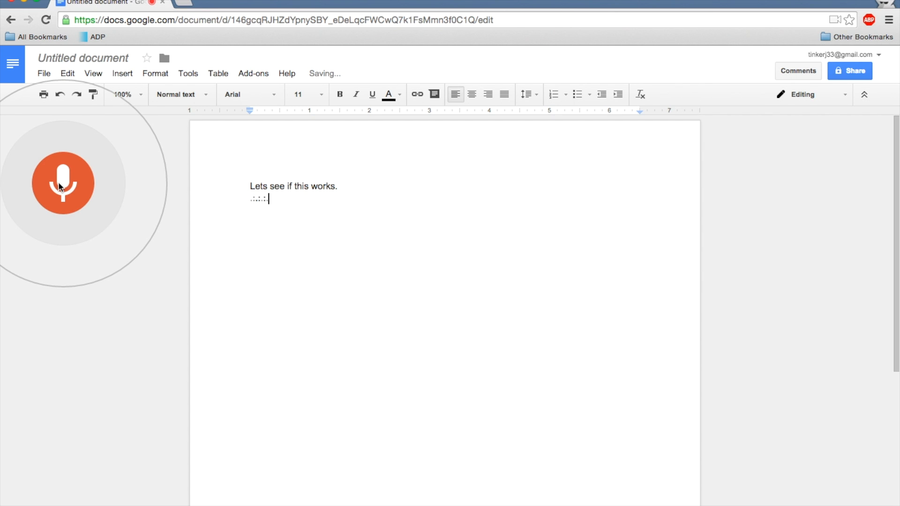
pyautogui.write('Look like it works pretty')
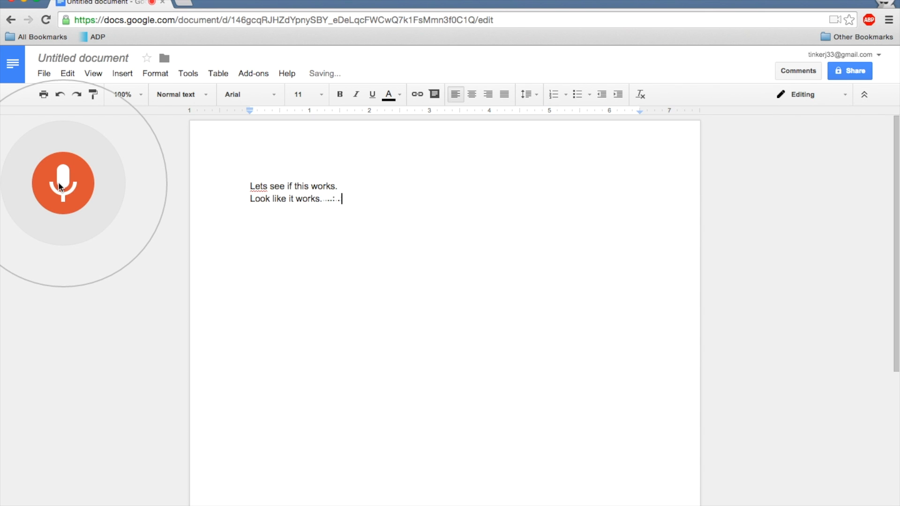
pyautogui.write('Hooray')
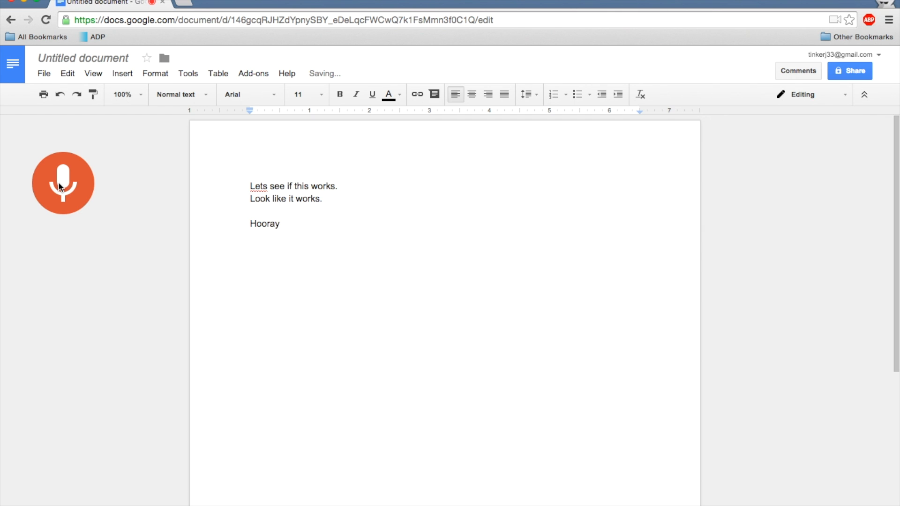
pyautogui.write('!')
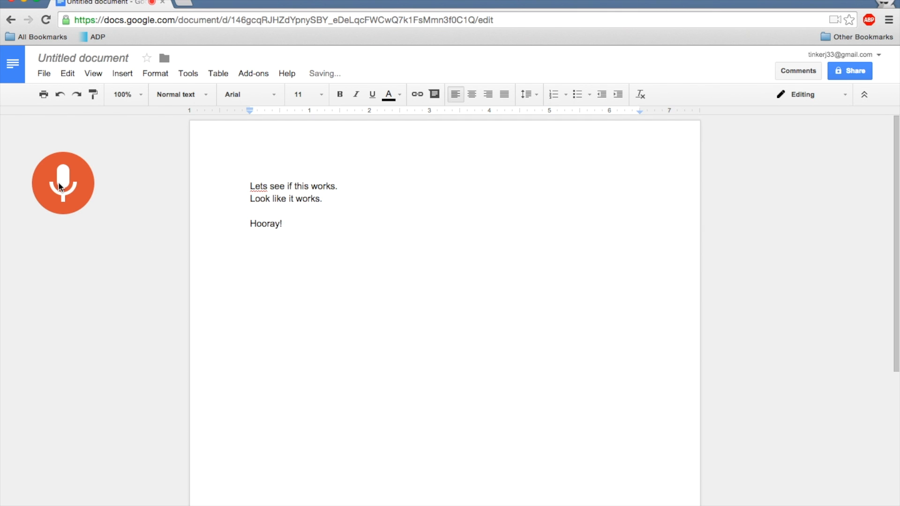
pyautogui.click(63, 184)
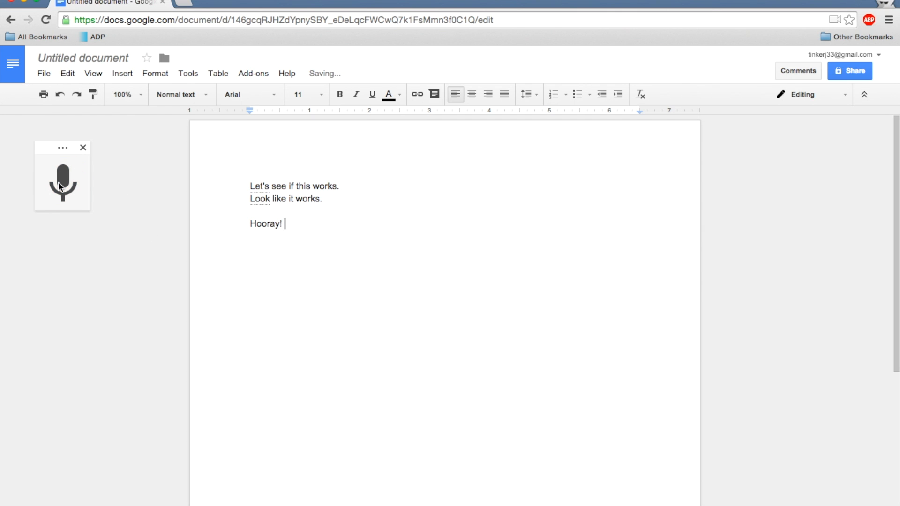